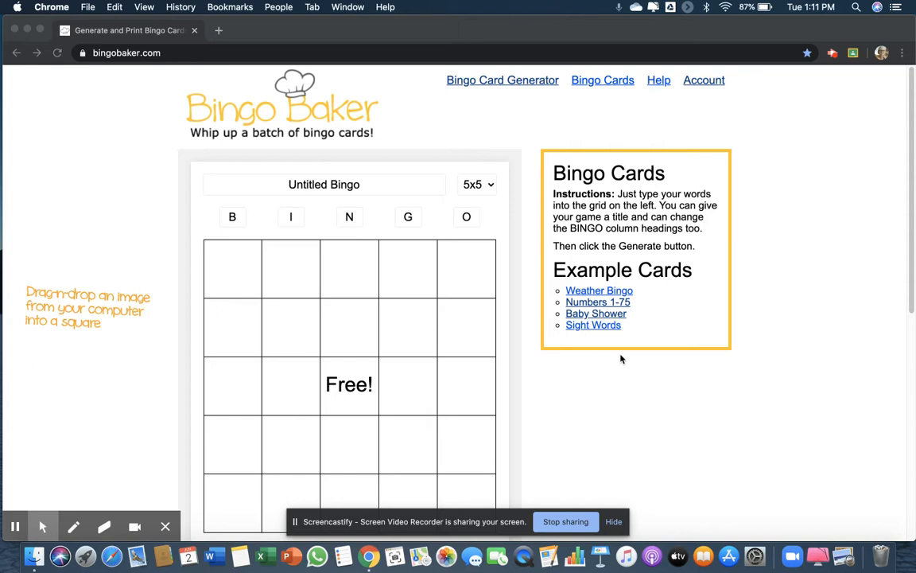
mouse_move(649, 418)
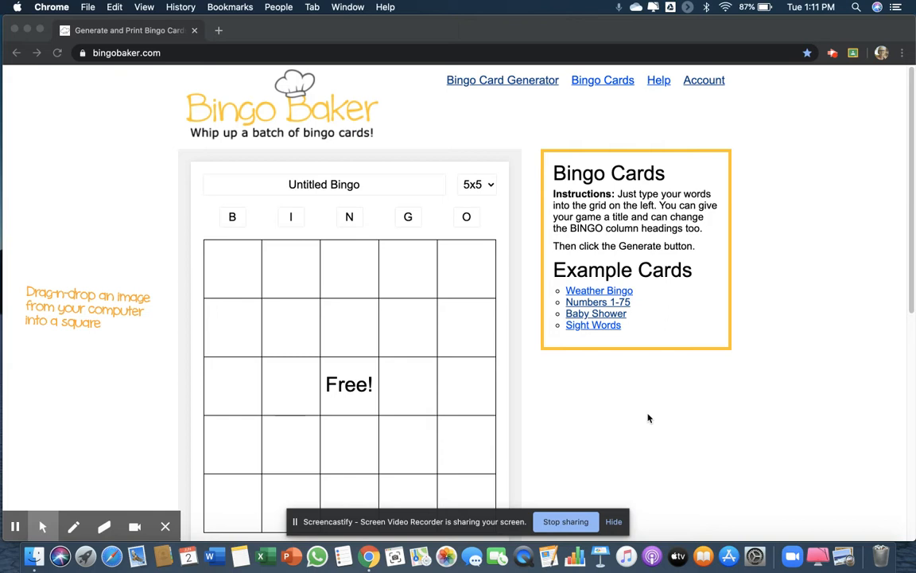
mouse_move(408, 216)
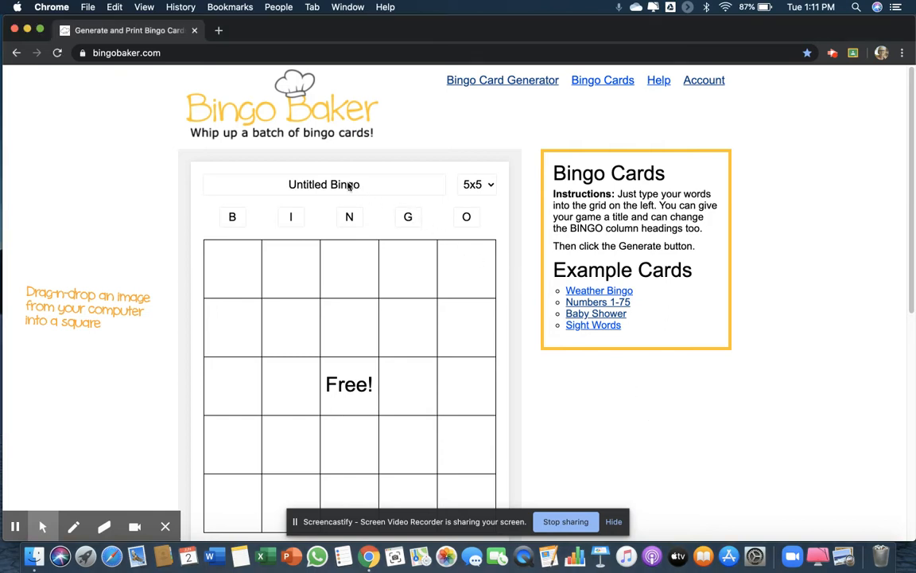
Replace the card title 'Untitled Bingo' with 'Clothing'
left_click(324, 183)
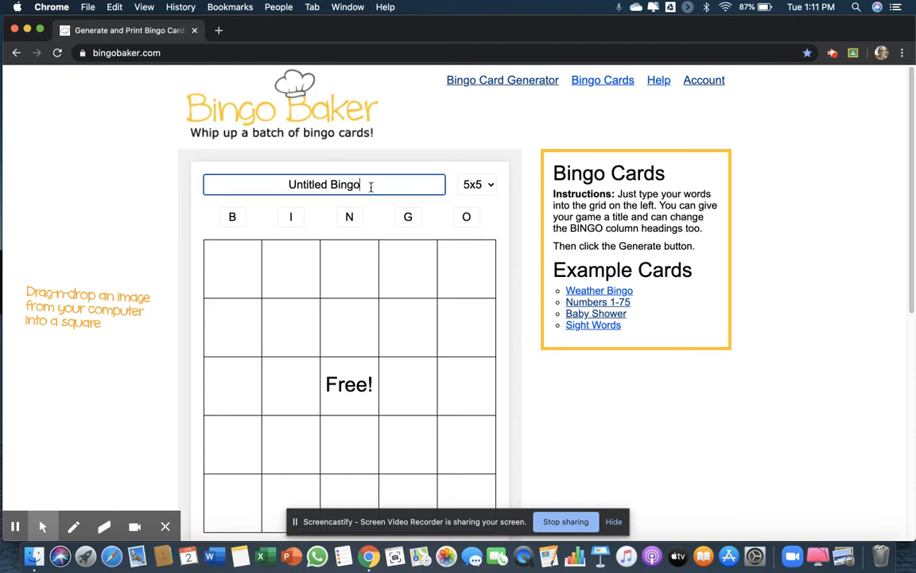
key("Backspace")
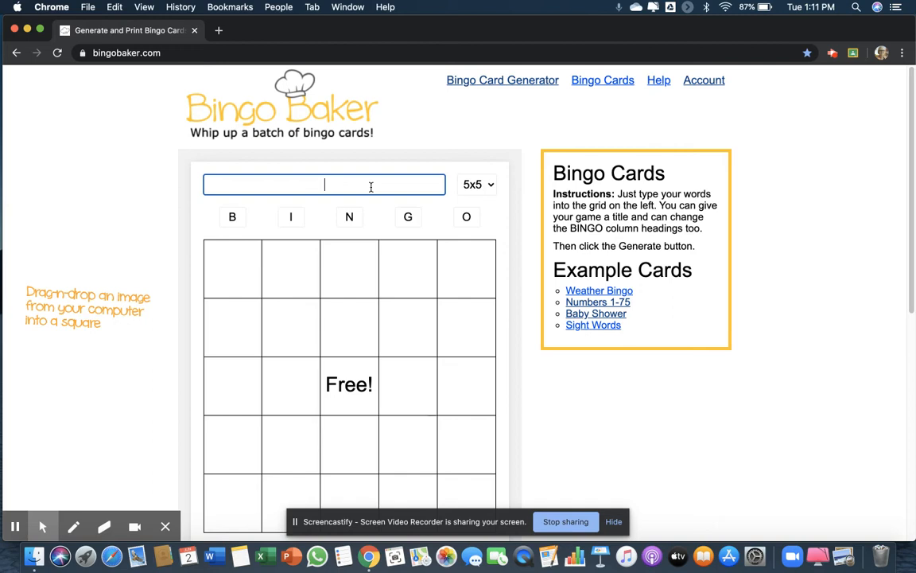
type("Clothin")
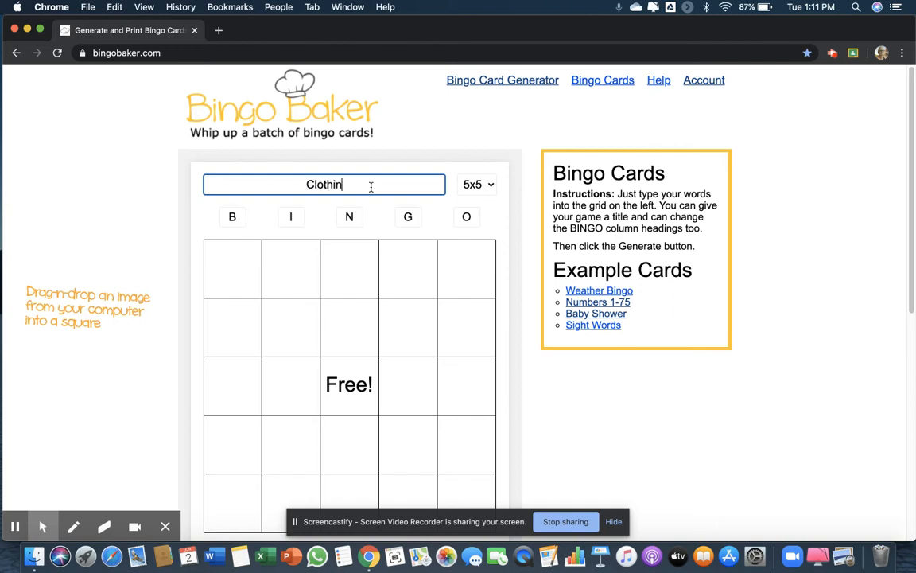
type("g")
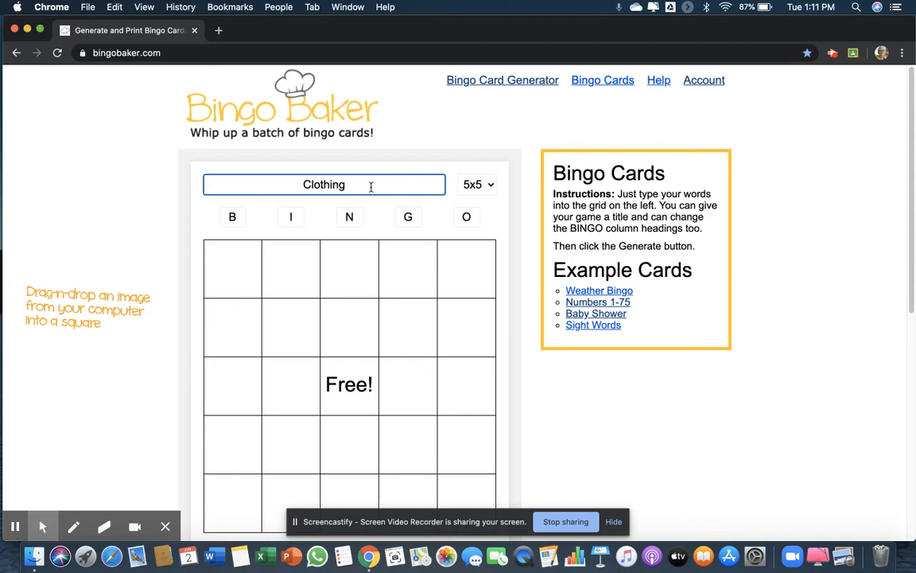
mouse_move(198, 265)
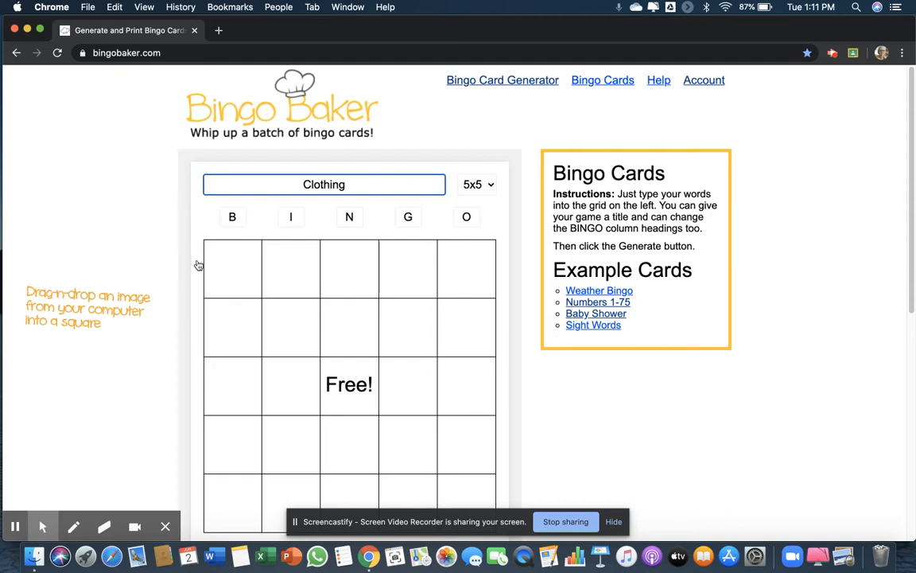
Put the pink-and-black dress screenshot into the top B square
left_click(233, 269)
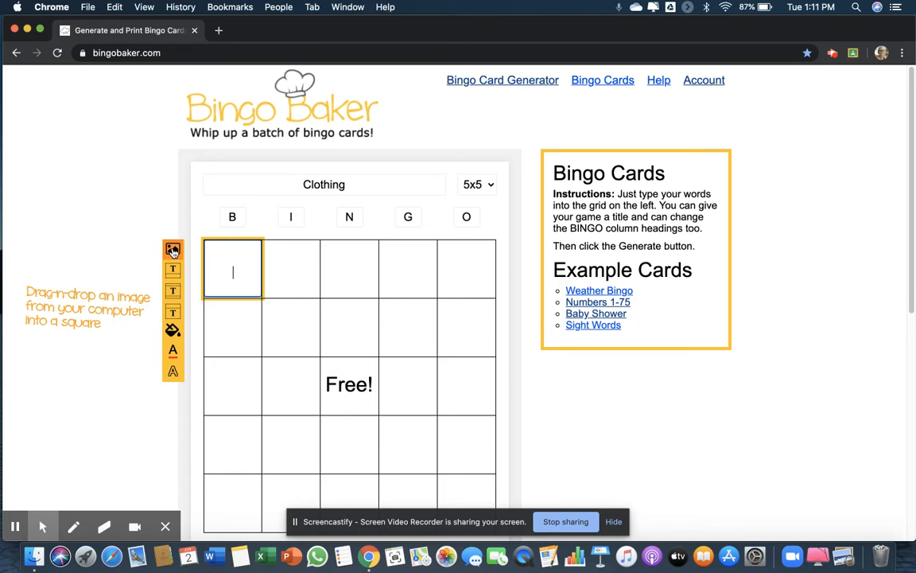
left_click(173, 250)
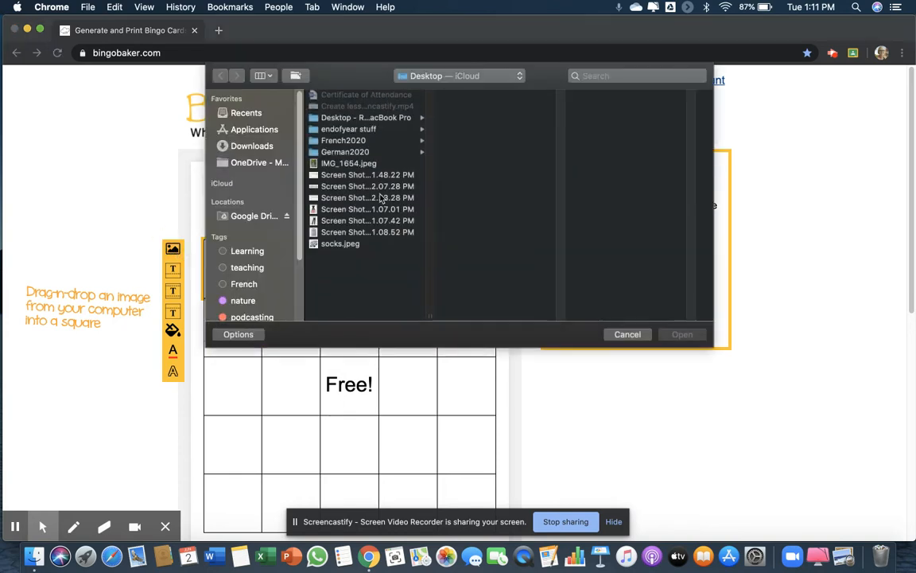
left_click(368, 209)
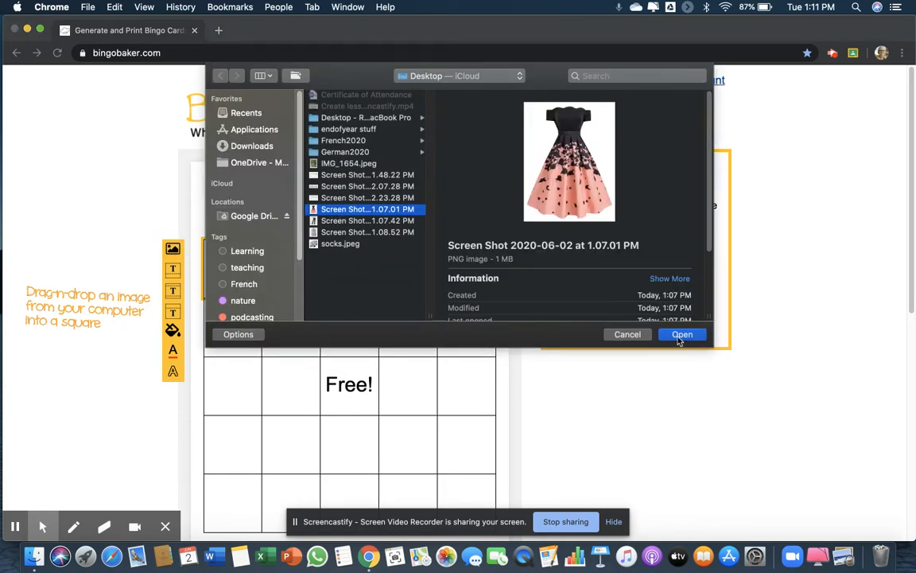
left_click(682, 334)
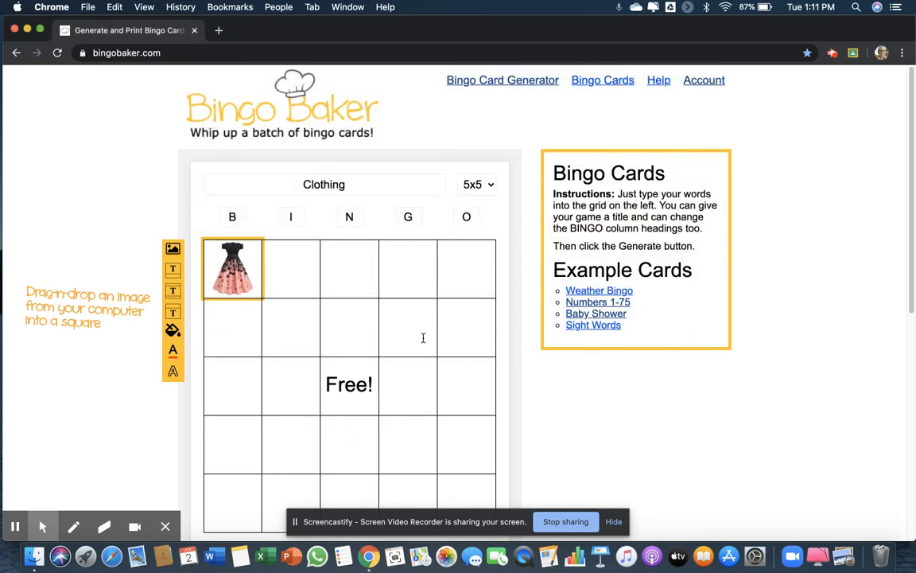
Put the black pants screenshot into the top I square
left_click(290, 268)
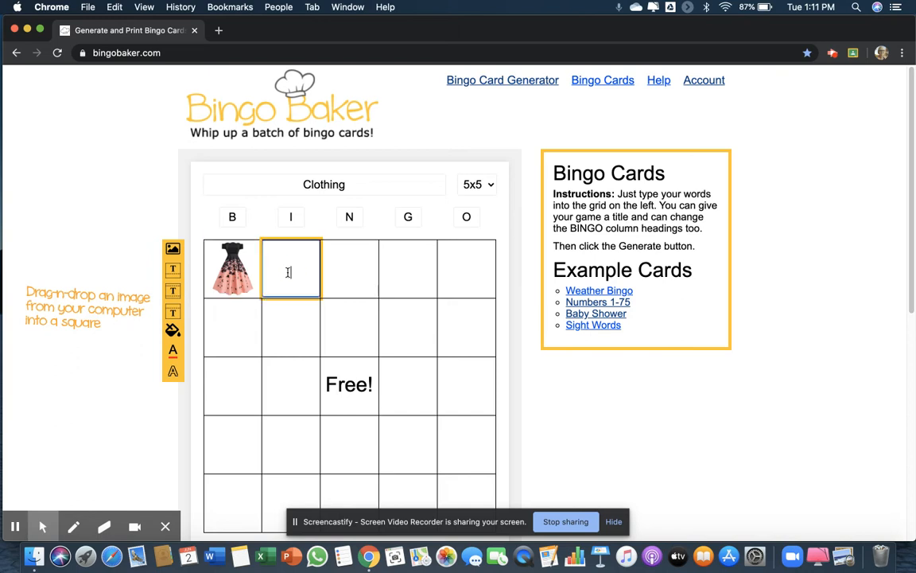
left_click(172, 249)
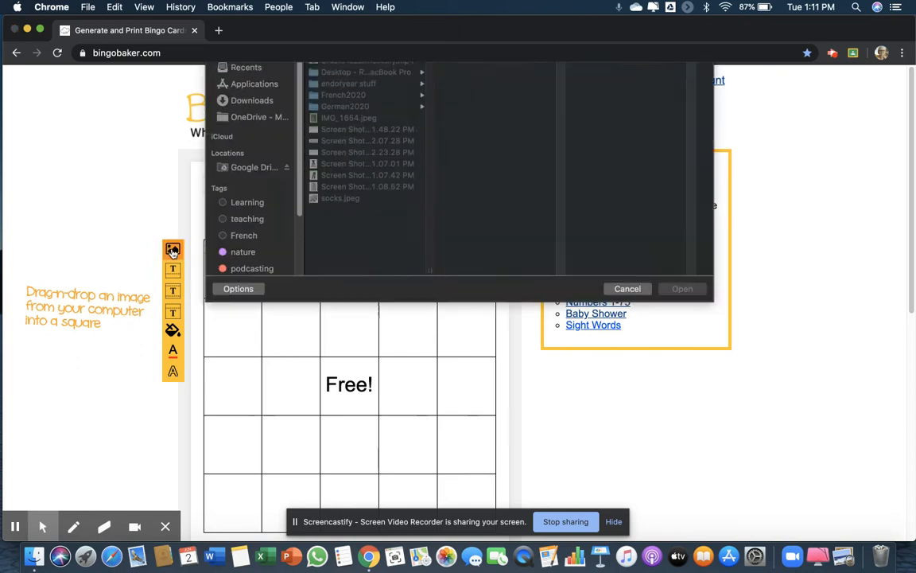
left_click(366, 220)
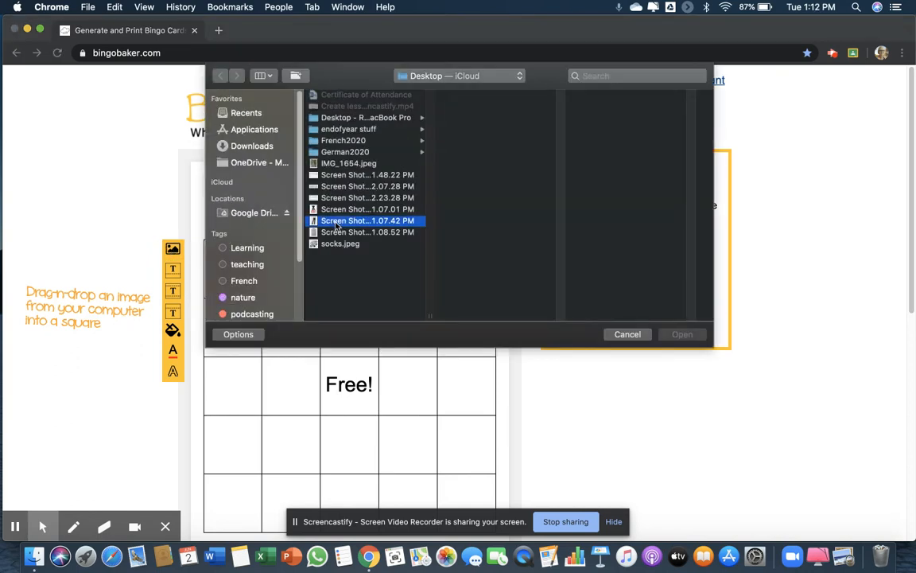
left_click(682, 334)
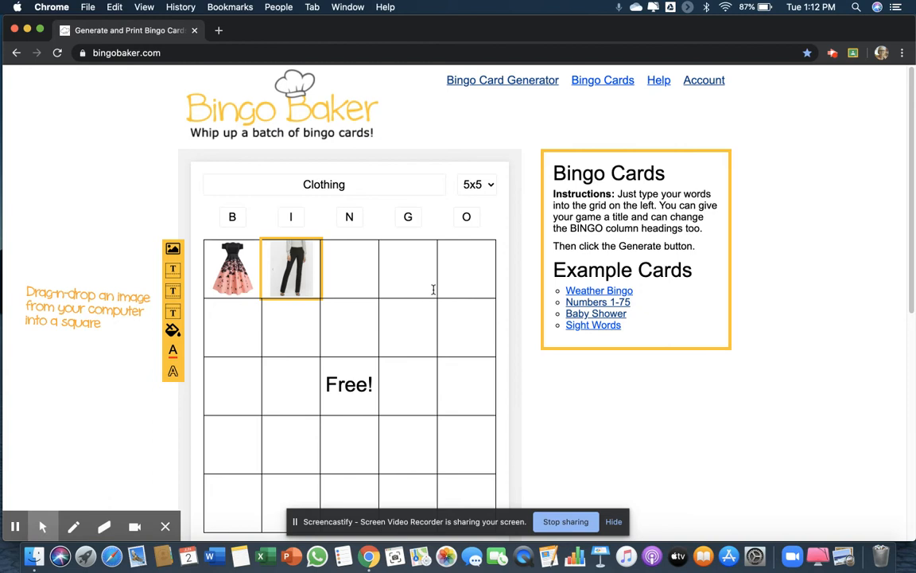
mouse_move(478, 341)
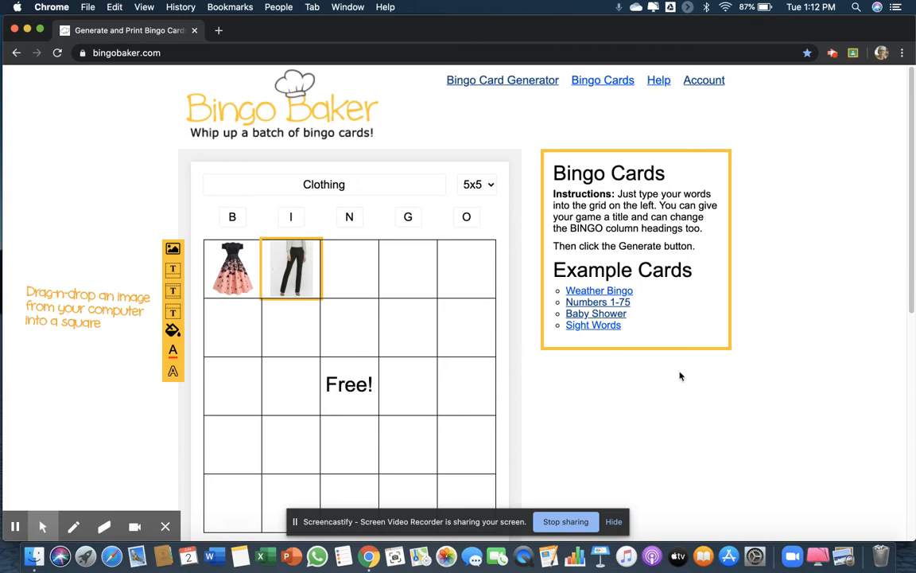
scroll("down", 3)
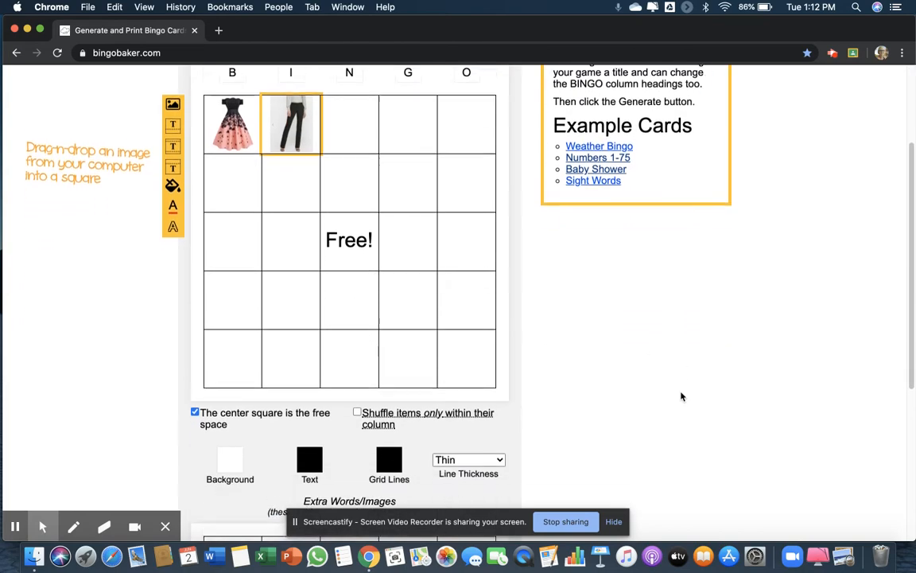
scroll("down", 3)
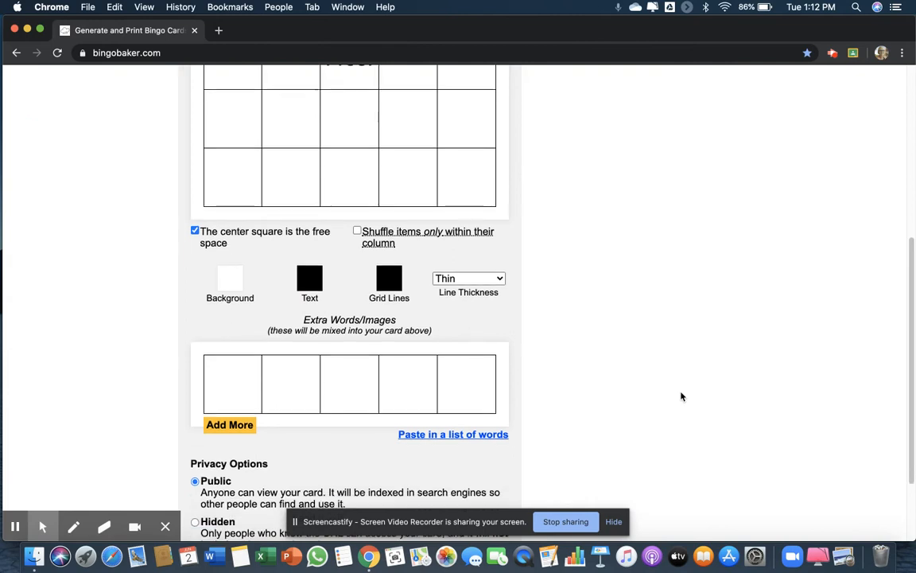
scroll("down", 3)
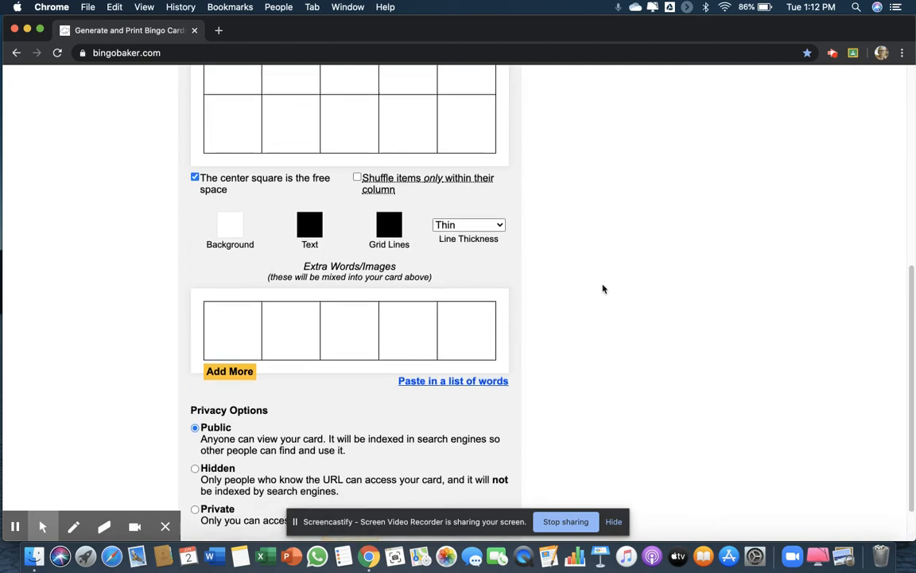
scroll("down", 3)
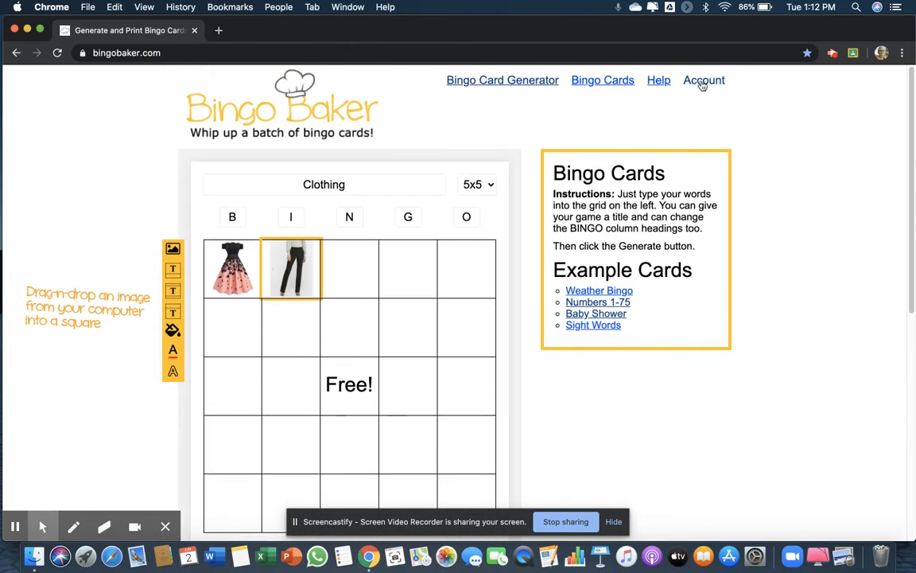
Open the saved French Valentine's Day card from the account's card list and scroll down
left_click(703, 79)
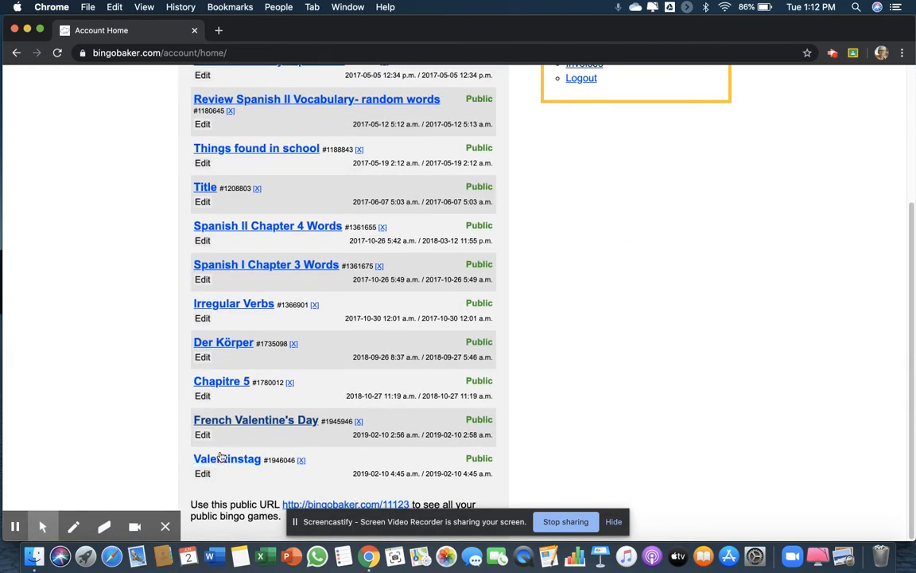
left_click(256, 419)
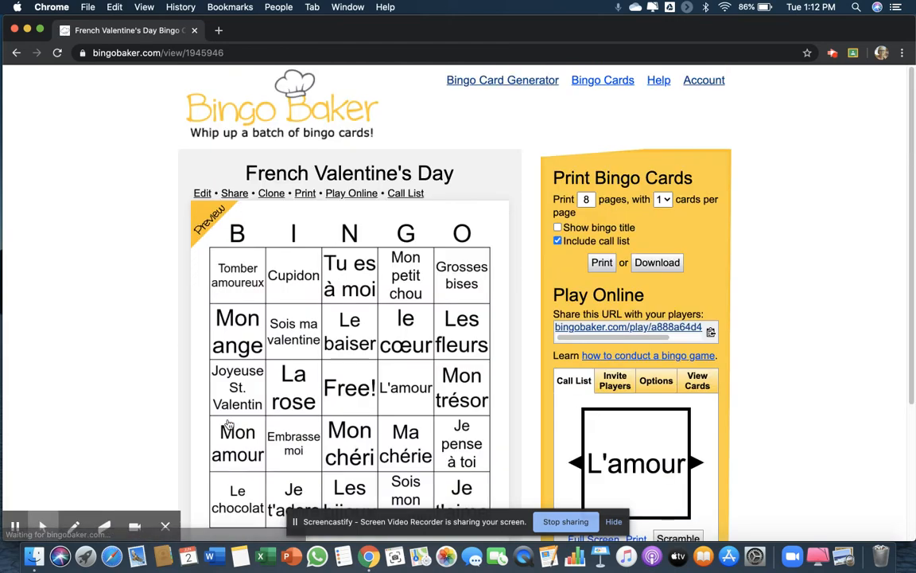
scroll("down", 3)
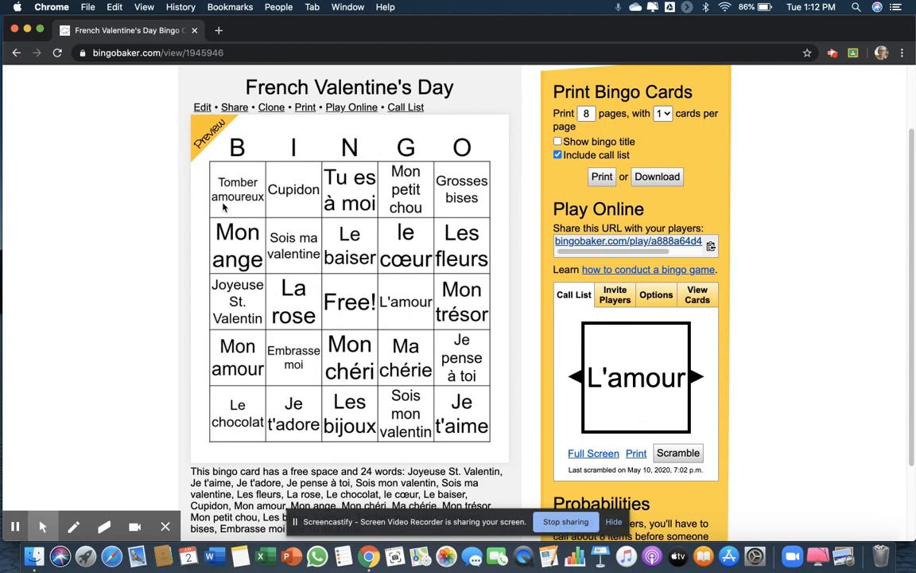
mouse_move(344, 190)
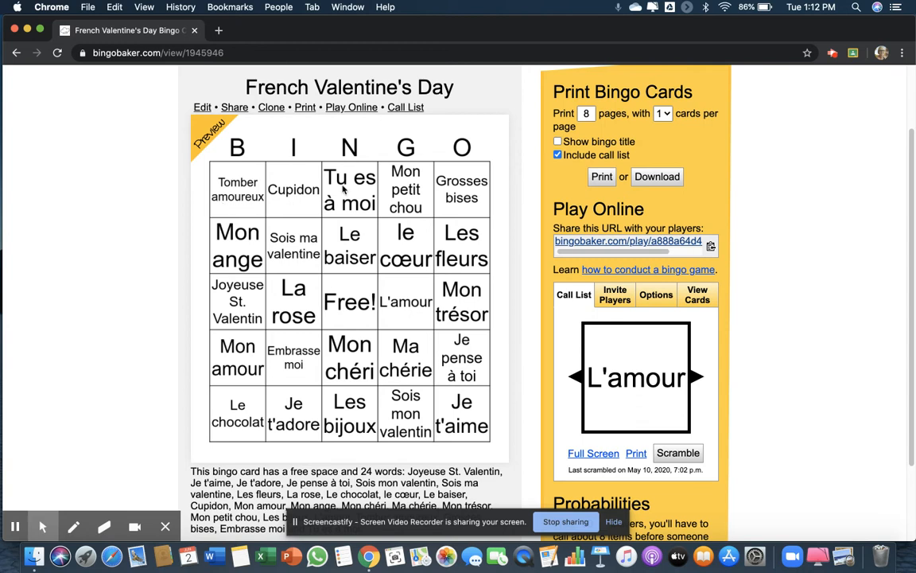
mouse_move(347, 219)
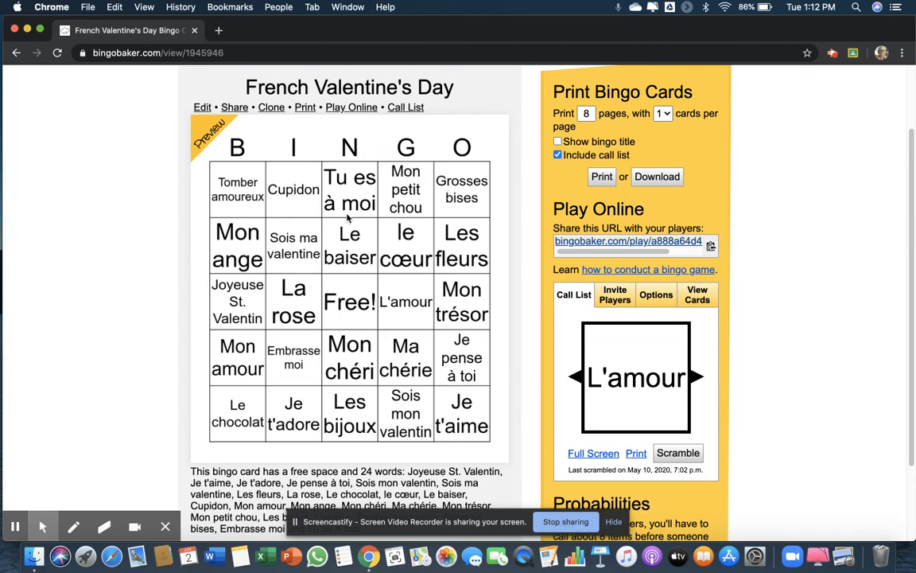
mouse_move(798, 350)
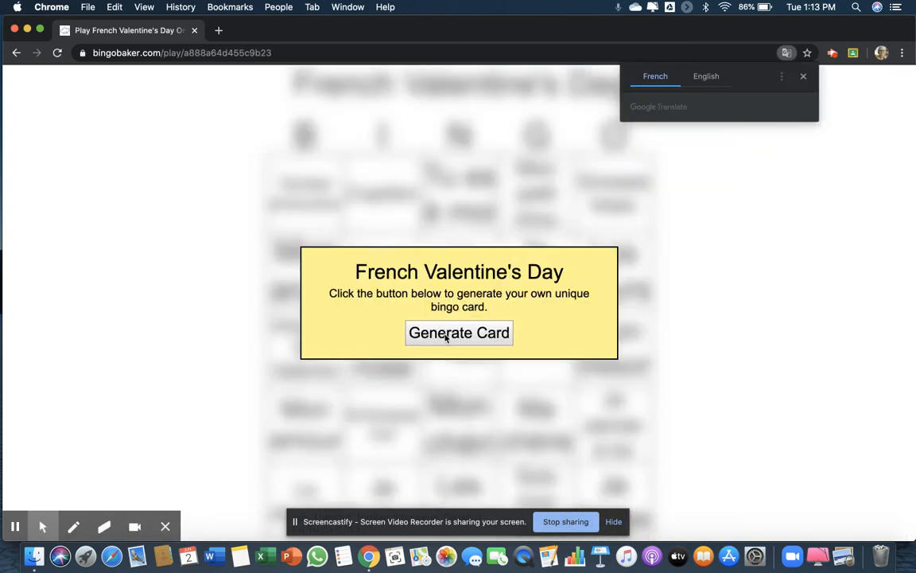
Generate a French Valentine's Day player card, dismiss the instructions, and return to the overview
left_click(459, 332)
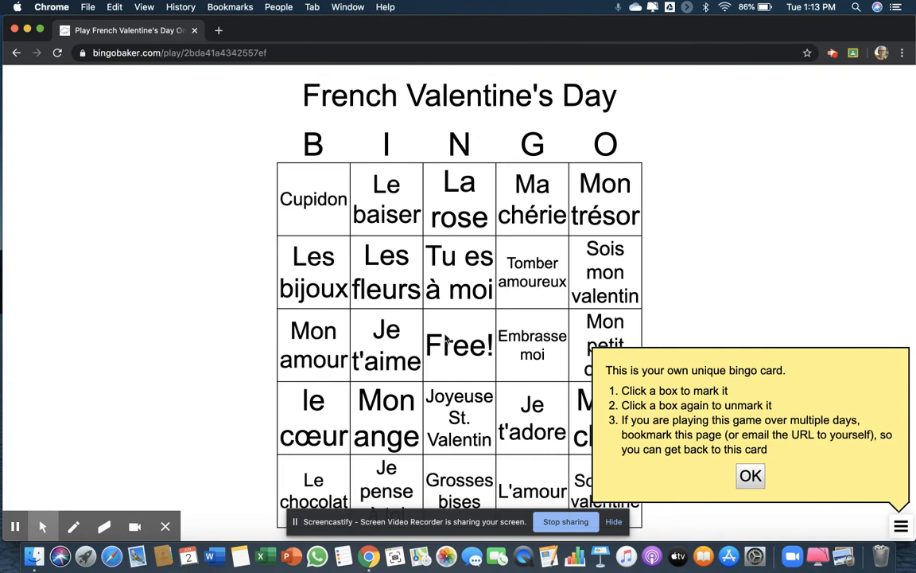
mouse_move(695, 480)
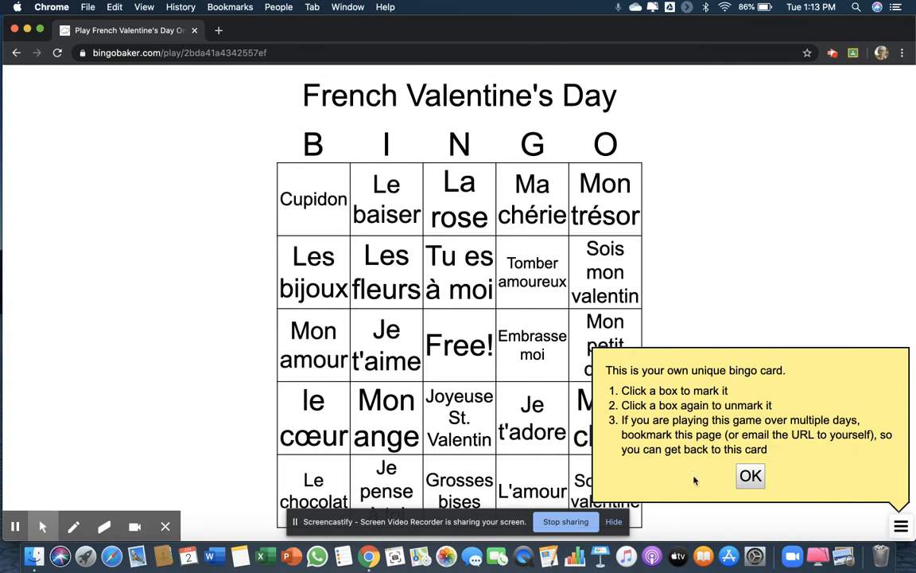
left_click(749, 475)
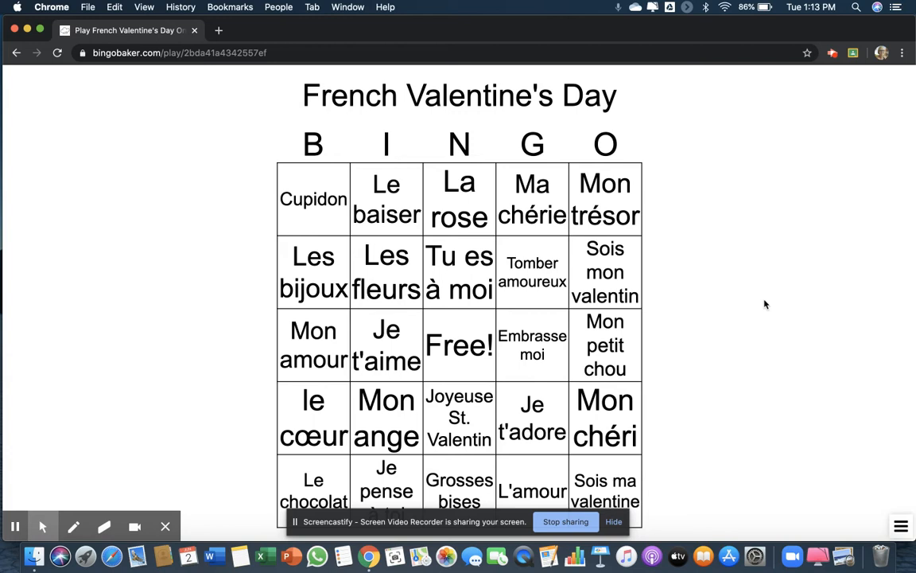
mouse_move(713, 385)
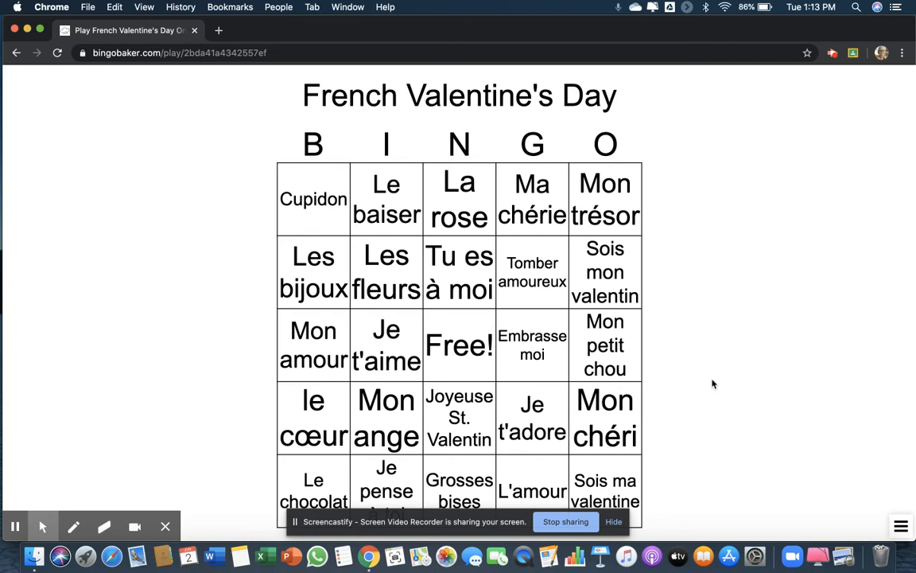
mouse_move(703, 360)
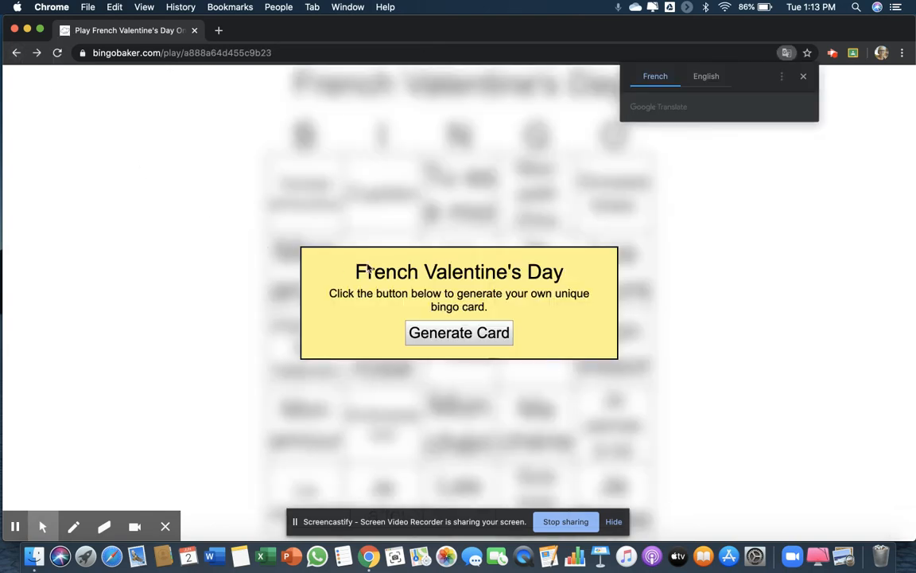
left_click(16, 54)
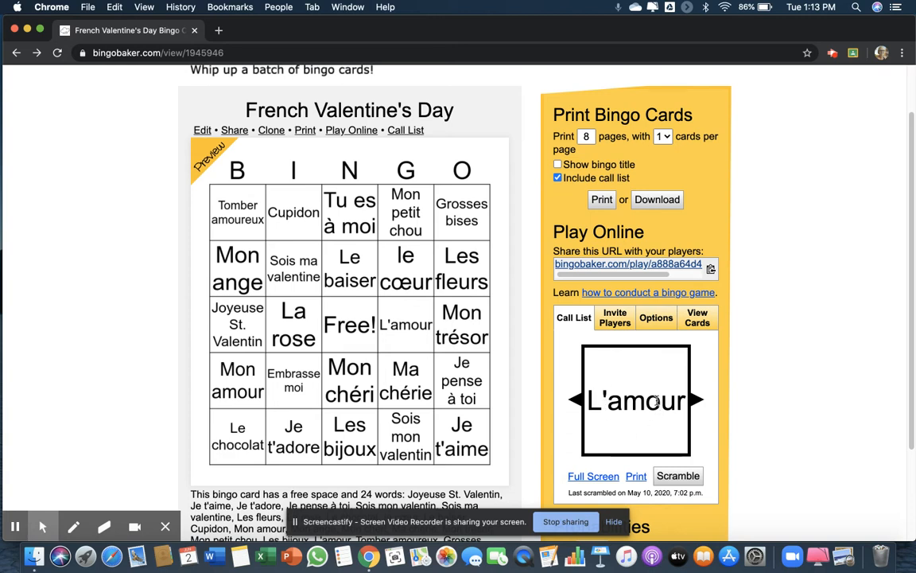
Advance the call list one word, show it full screen, then return to the overview tab
left_click(696, 400)
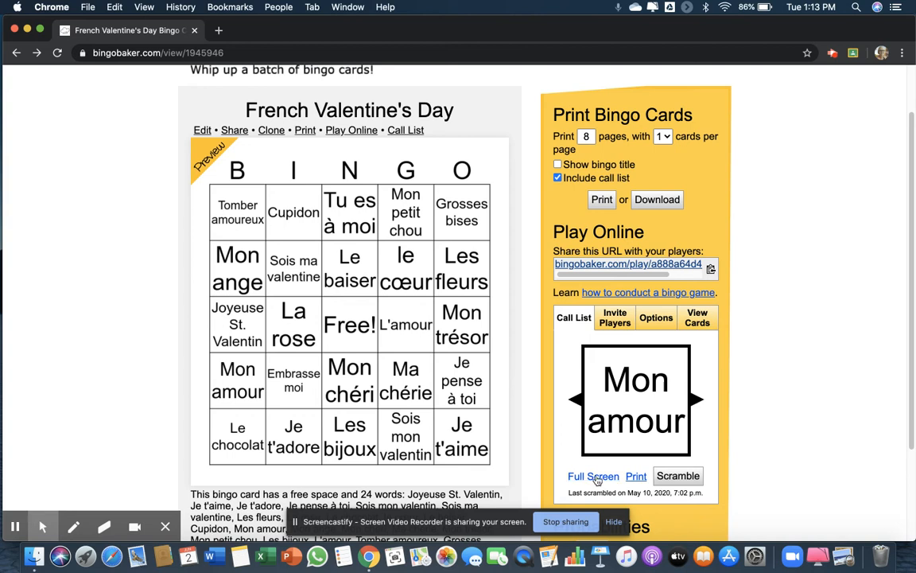
left_click(594, 476)
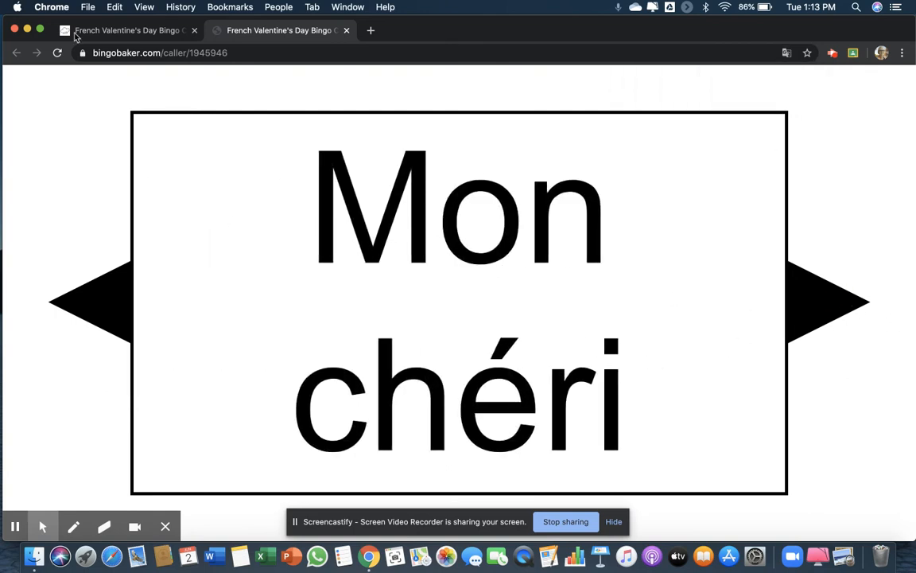
left_click(127, 30)
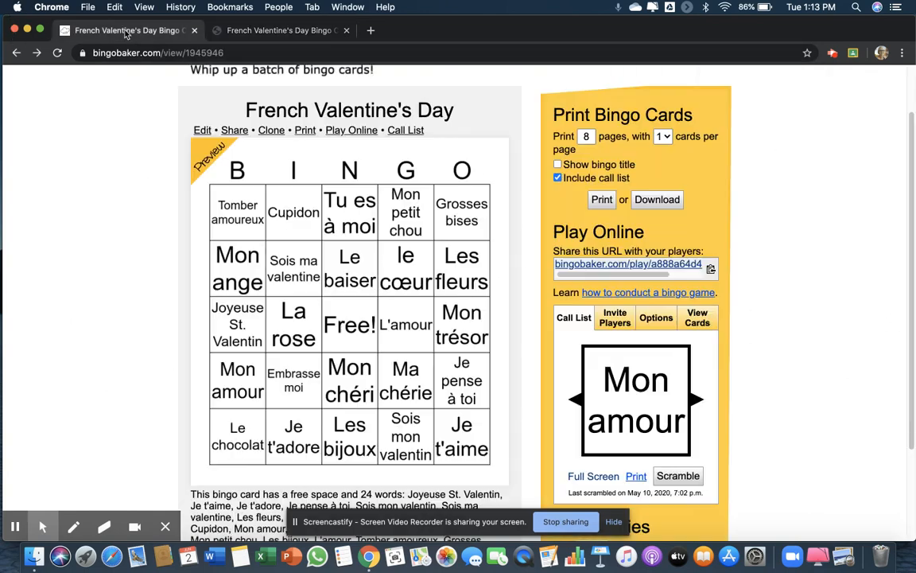
mouse_move(738, 377)
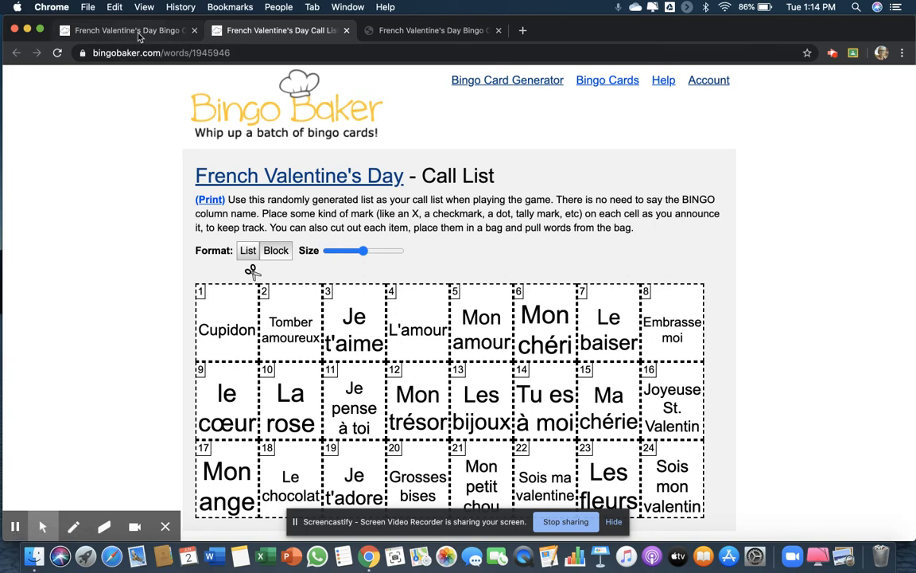
Scroll the French Valentine's Day overview down to Probabilities and back to the top
left_click(123, 30)
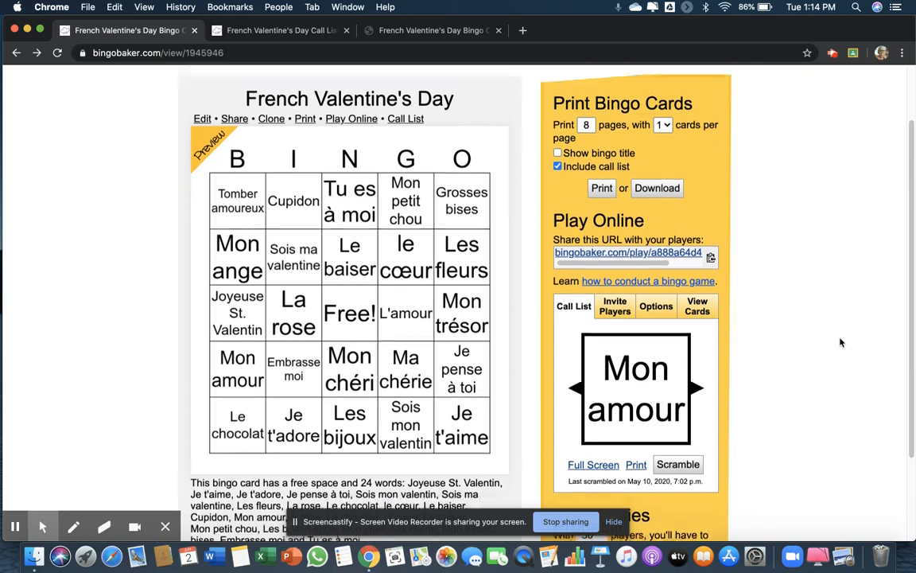
scroll("down", 3)
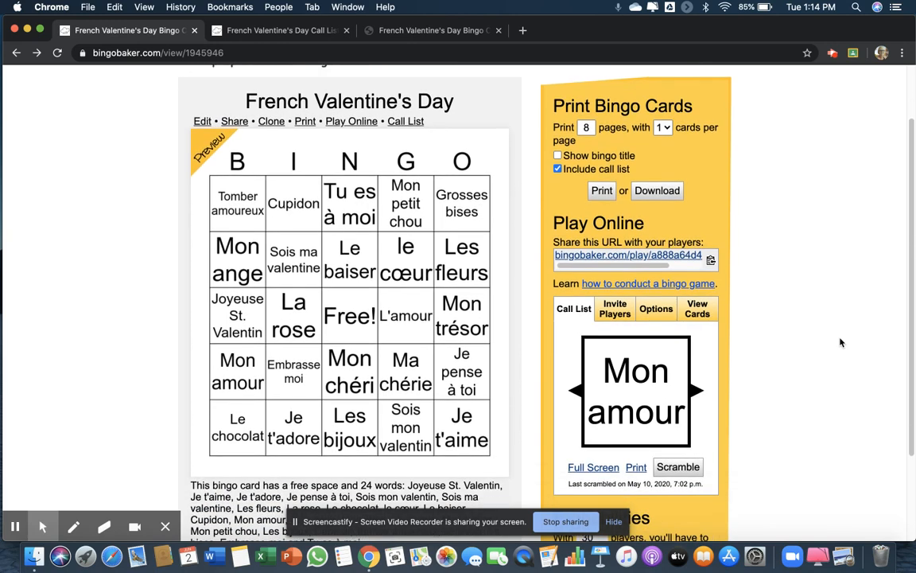
mouse_move(801, 328)
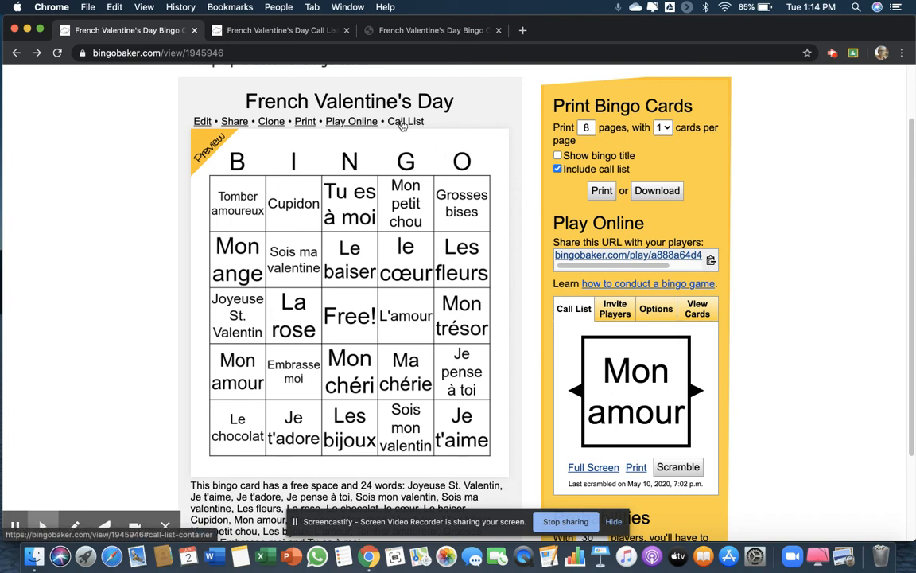
scroll("down", 3)
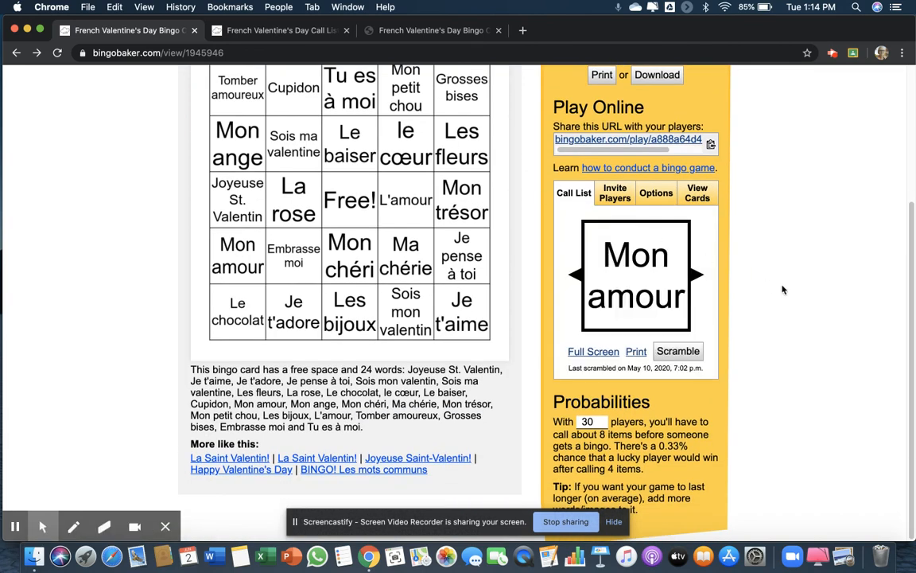
mouse_move(586, 333)
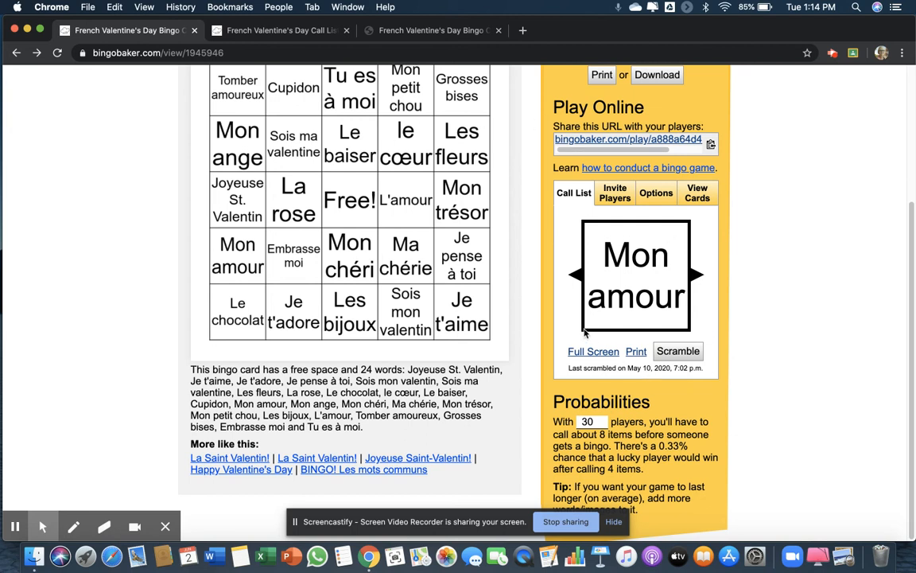
mouse_move(668, 306)
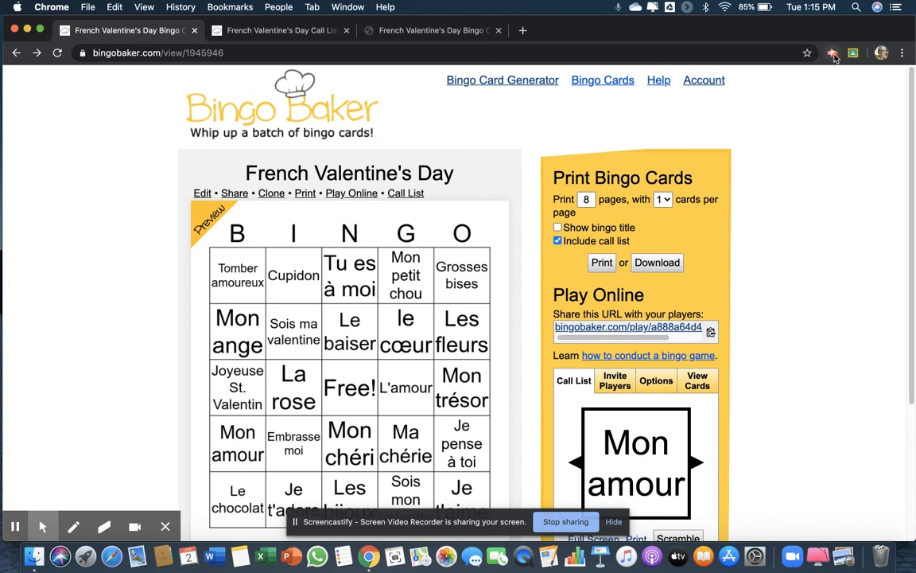
left_click(833, 53)
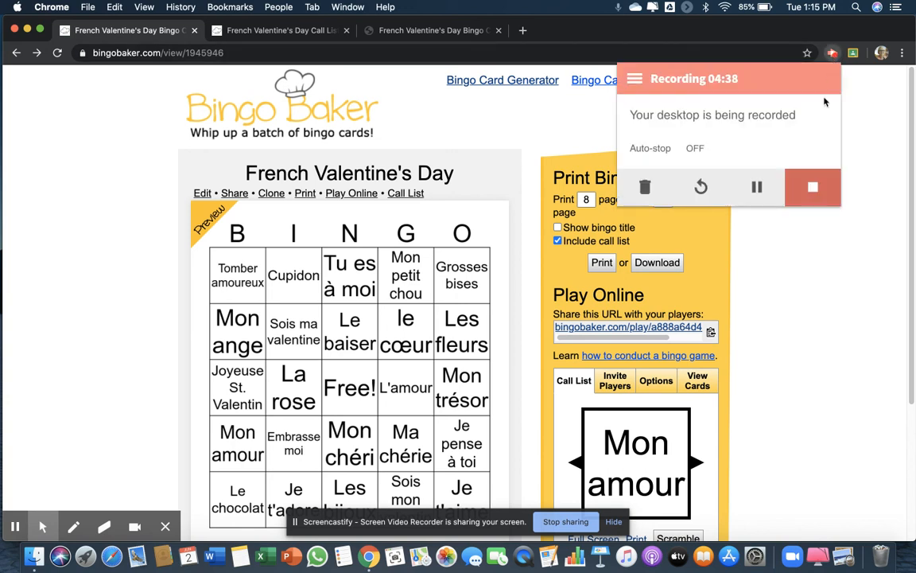